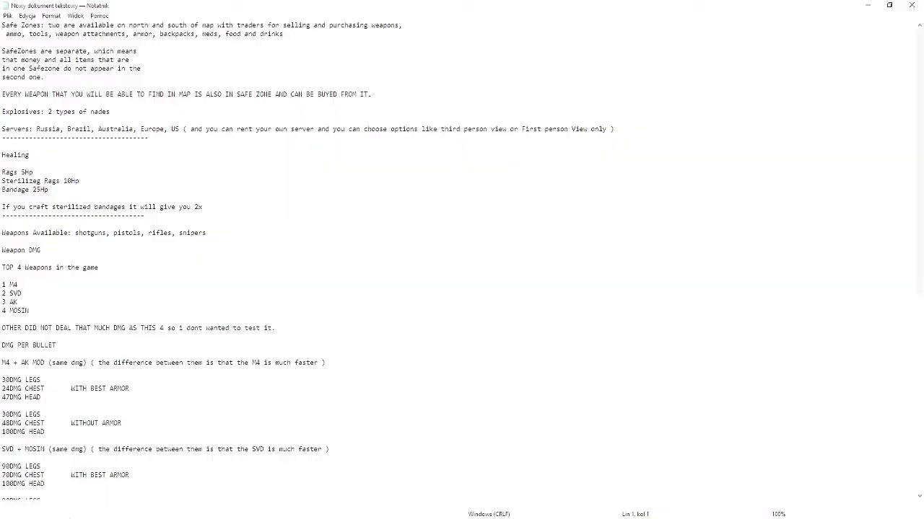
pyautogui.moveTo(561, 273)
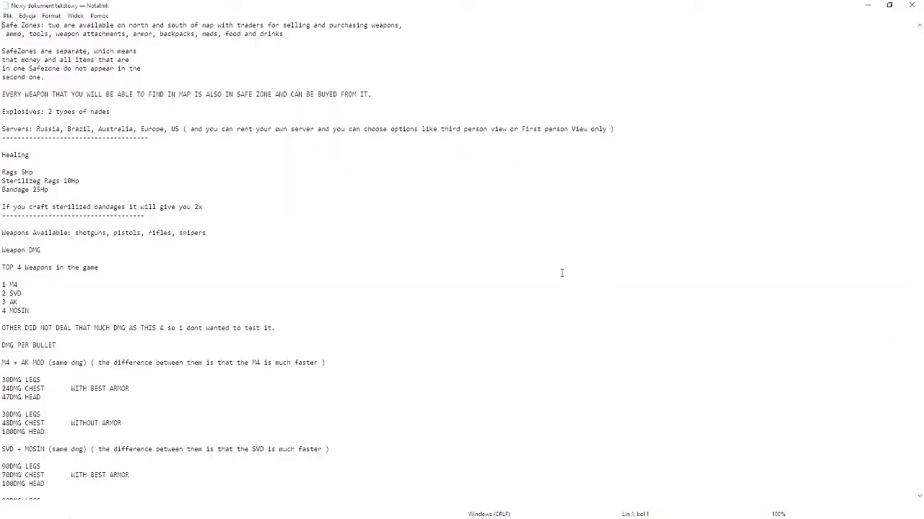
pyautogui.moveTo(507, 245)
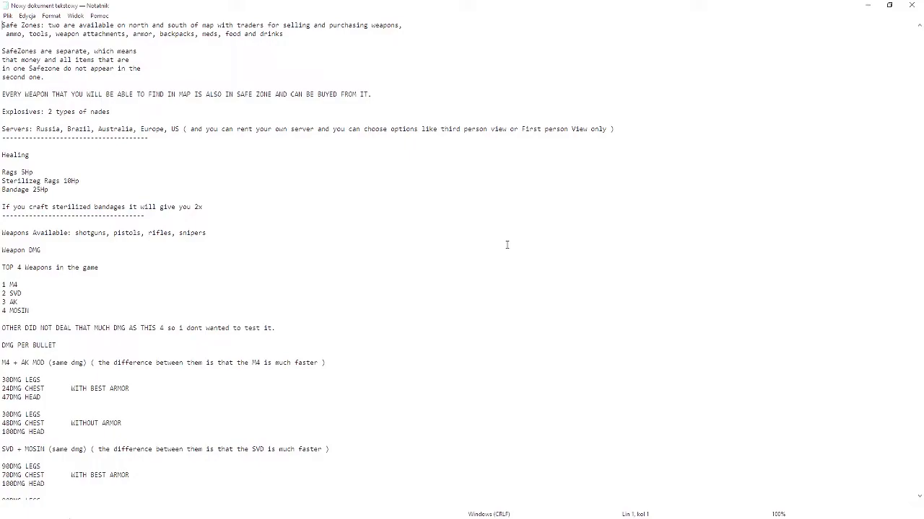
# Scroll the notes past weapon damage to the Attachments prices for collimator, red dot and holo sights.
pyautogui.scroll(-3)
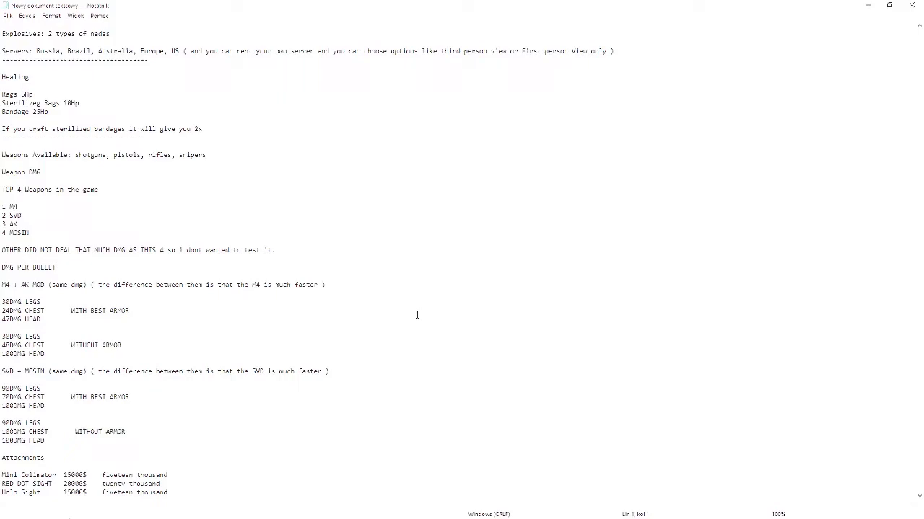
pyautogui.scroll(-3)
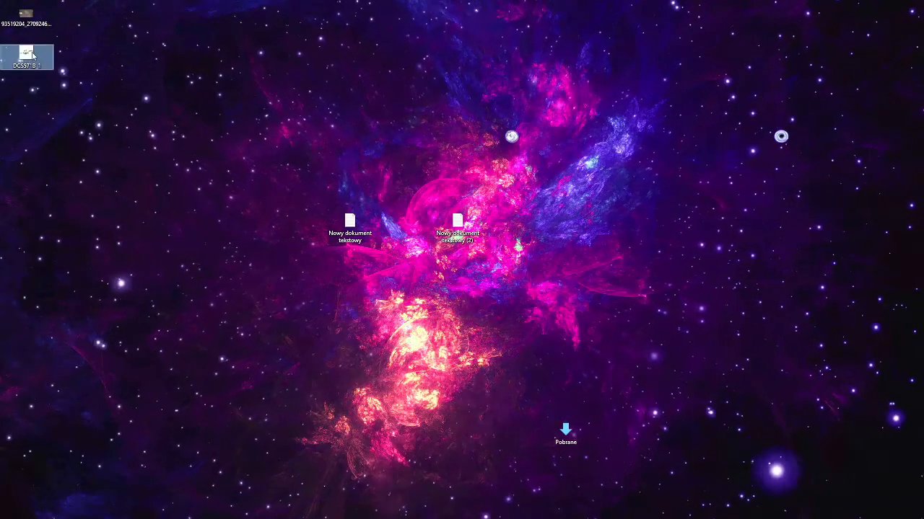
pyautogui.doubleClick(29, 57)
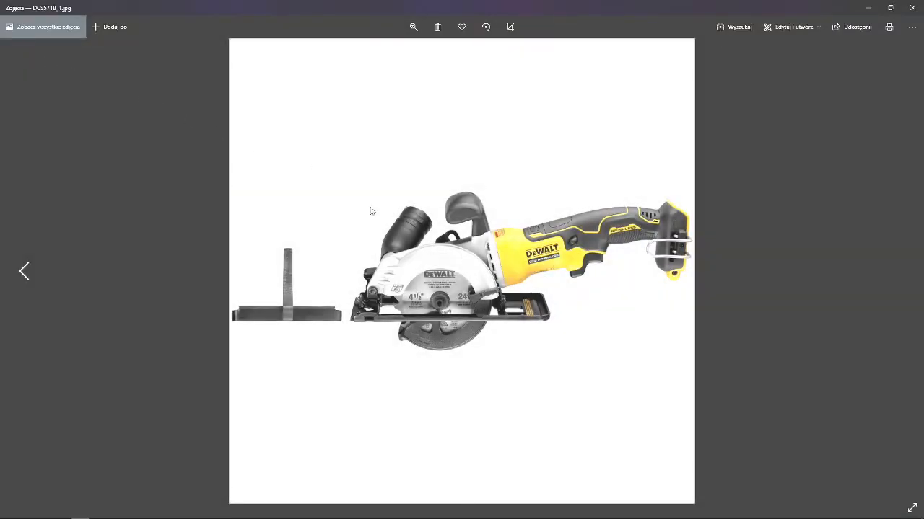
pyautogui.moveTo(705, 184)
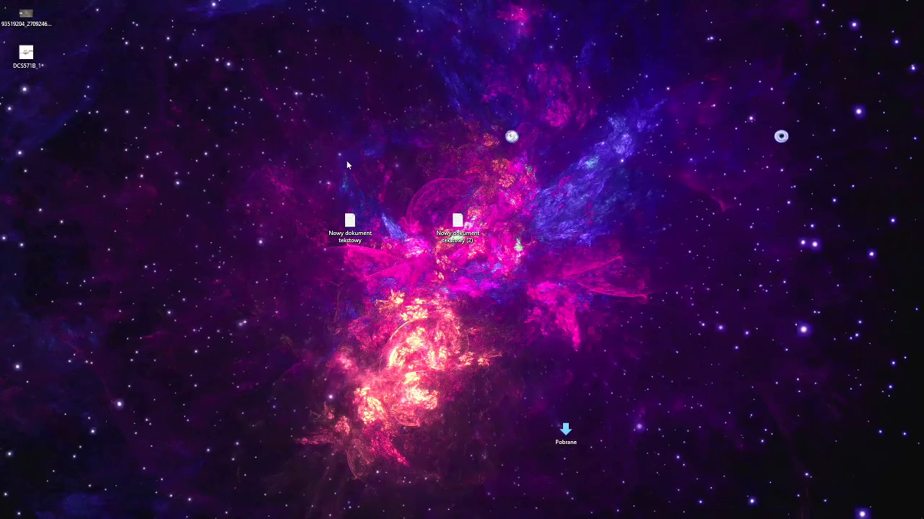
pyautogui.click(350, 220)
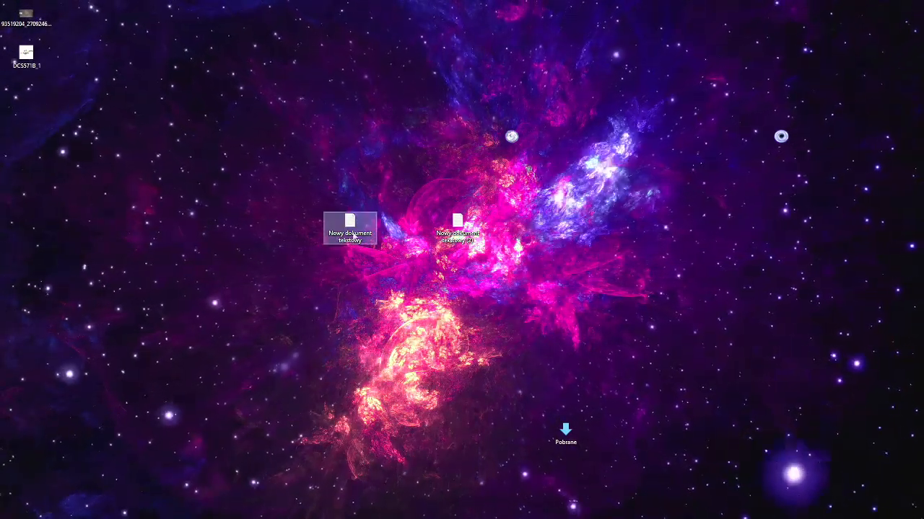
# Open 'Nowy dokument tekstowy' from the desktop and scroll through safe zones, healing and weapon damage notes.
pyautogui.doubleClick(350, 220)
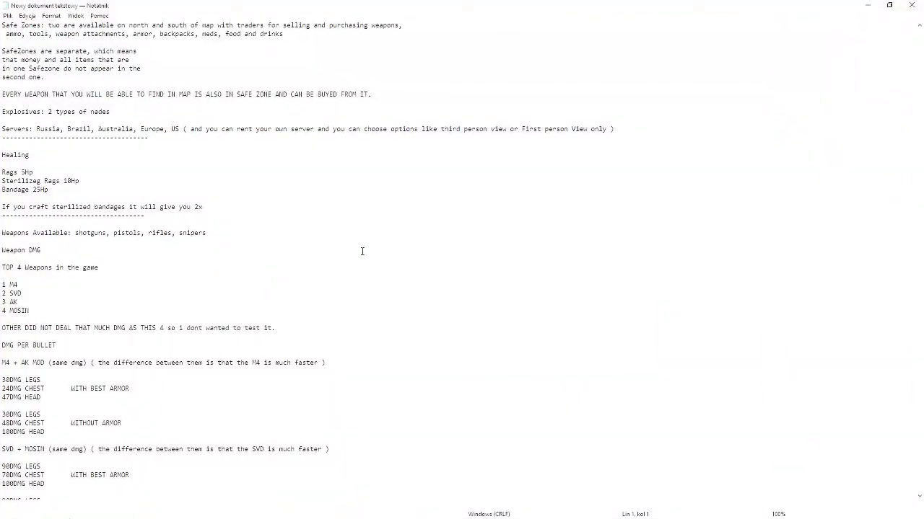
pyautogui.moveTo(345, 294)
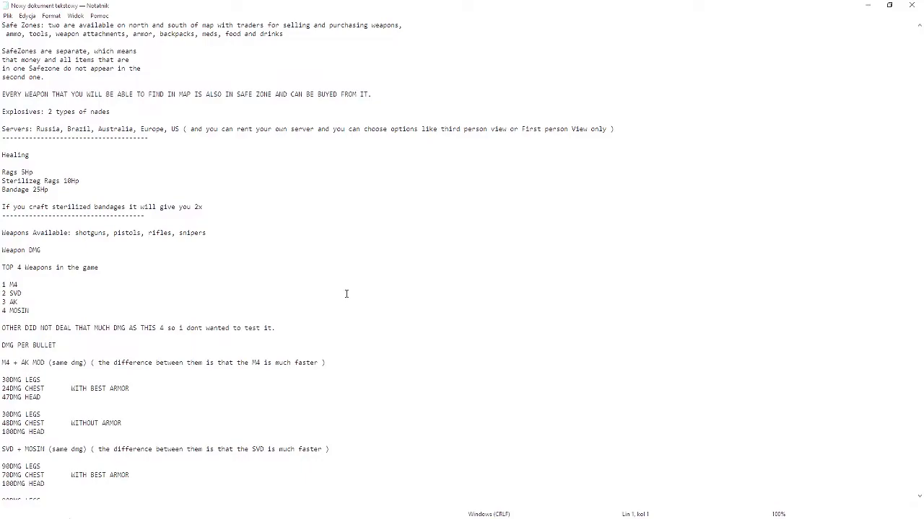
pyautogui.moveTo(339, 301)
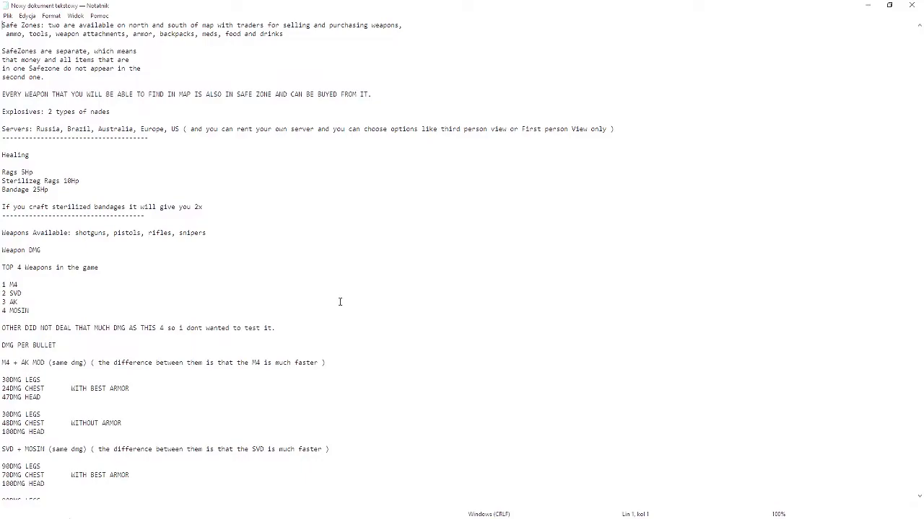
pyautogui.moveTo(333, 303)
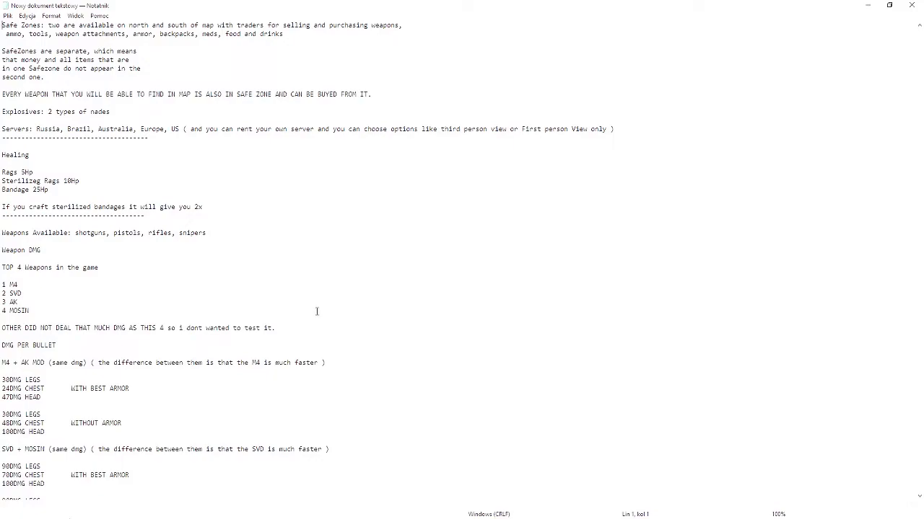
pyautogui.moveTo(292, 343)
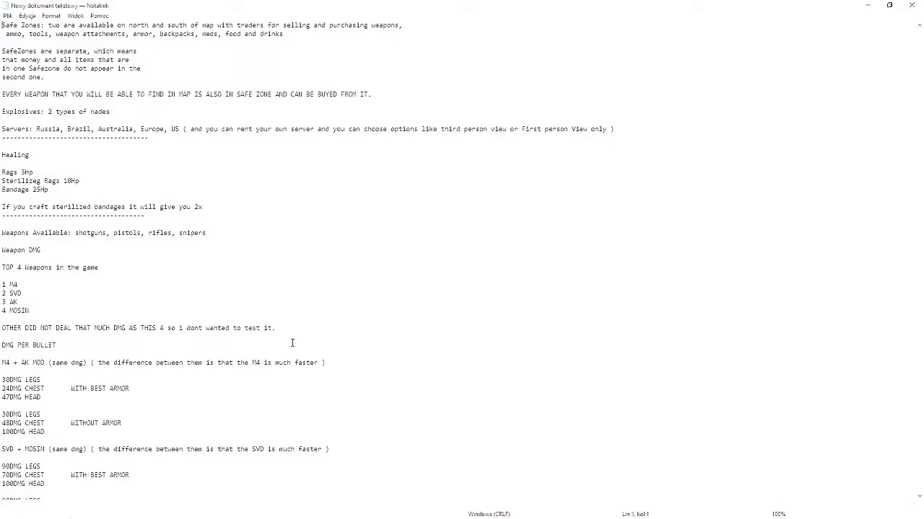
pyautogui.scroll(-3)
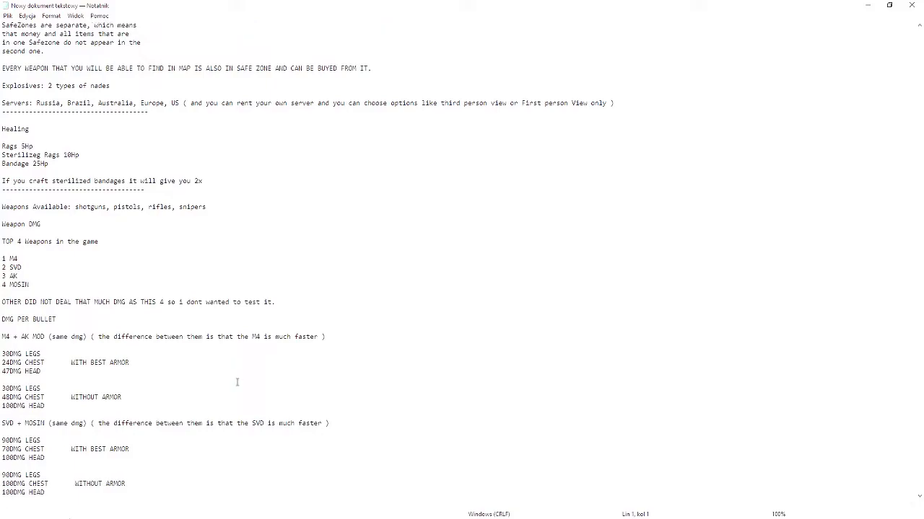
pyautogui.scroll(-3)
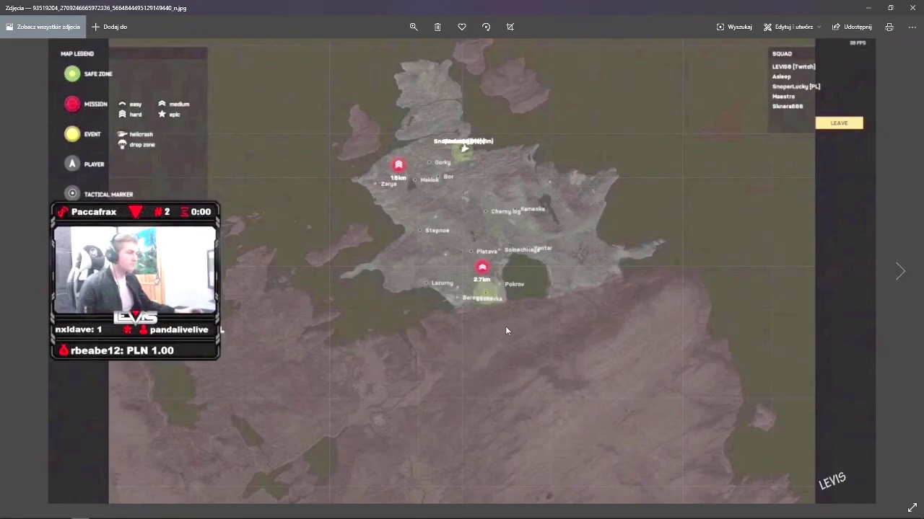
pyautogui.moveTo(501, 289)
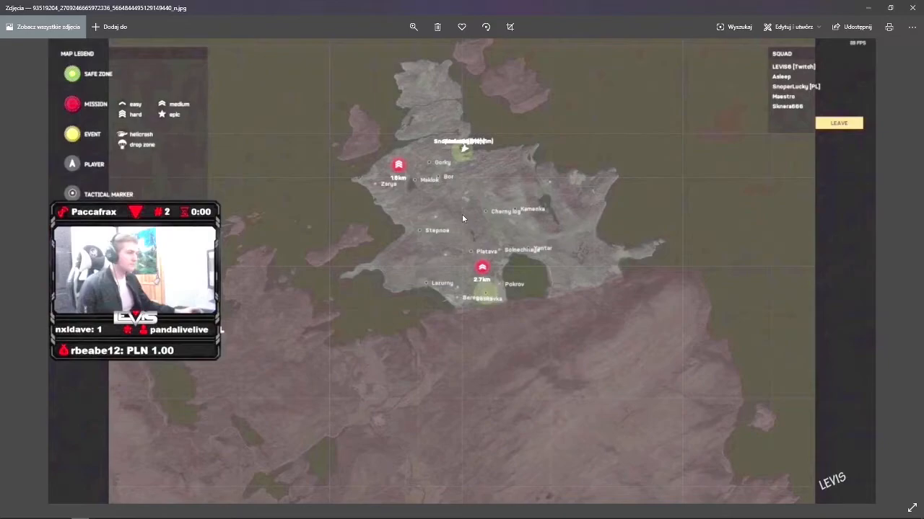
pyautogui.moveTo(502, 206)
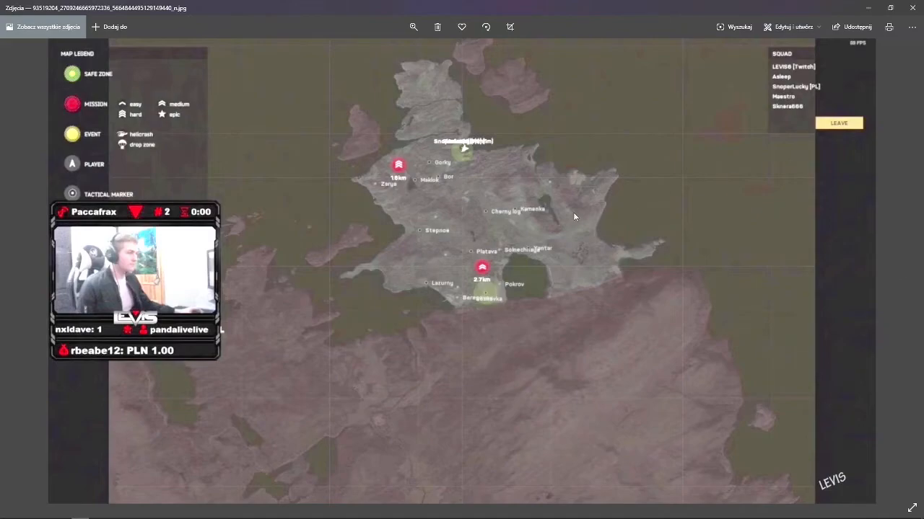
pyautogui.moveTo(540, 254)
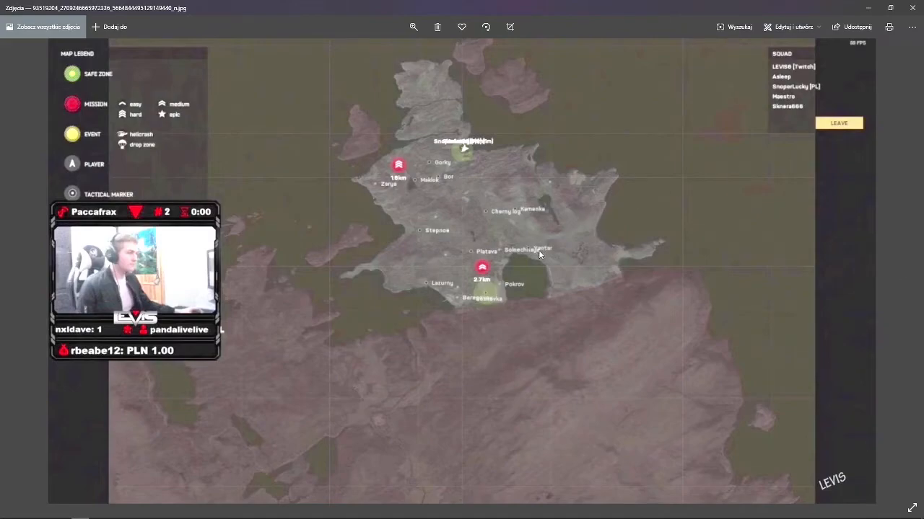
pyautogui.moveTo(615, 303)
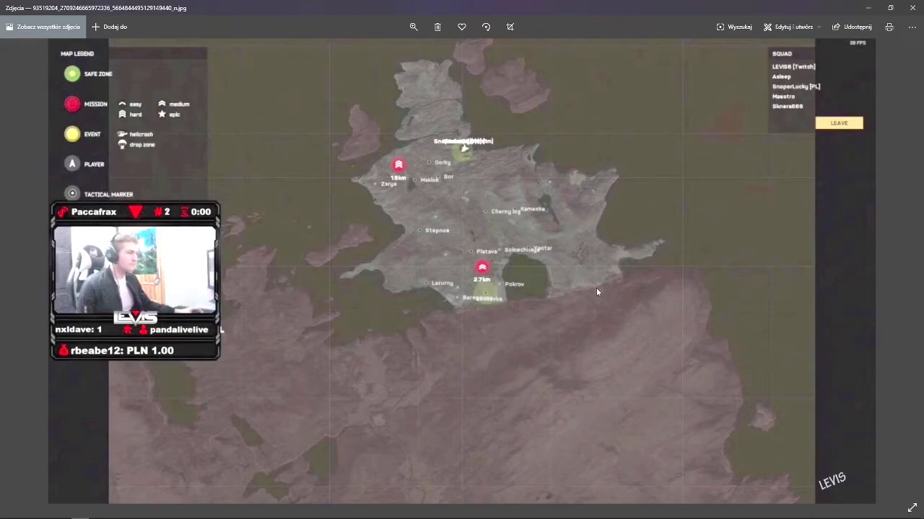
pyautogui.moveTo(410, 233)
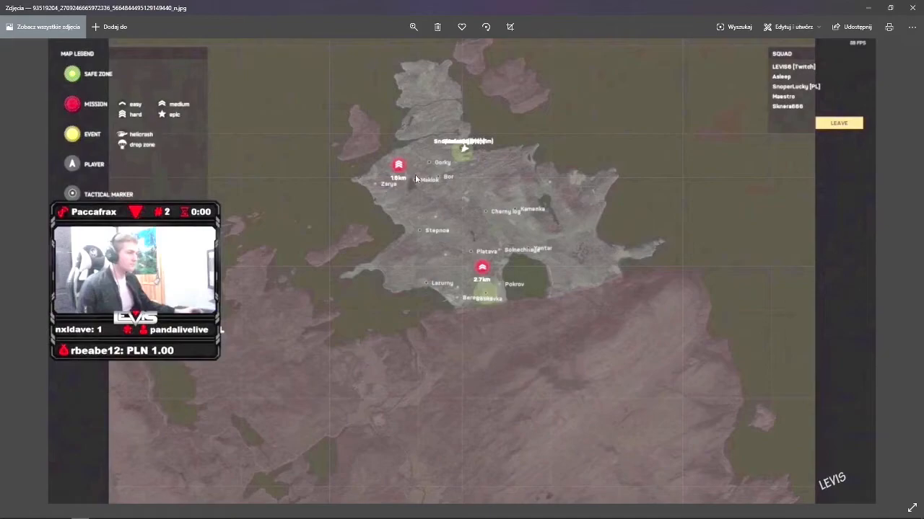
pyautogui.moveTo(497, 280)
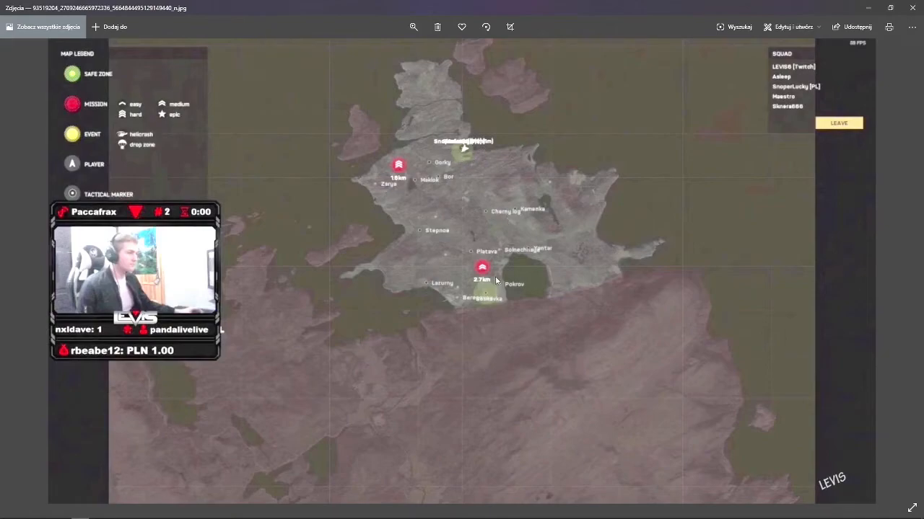
pyautogui.moveTo(495, 316)
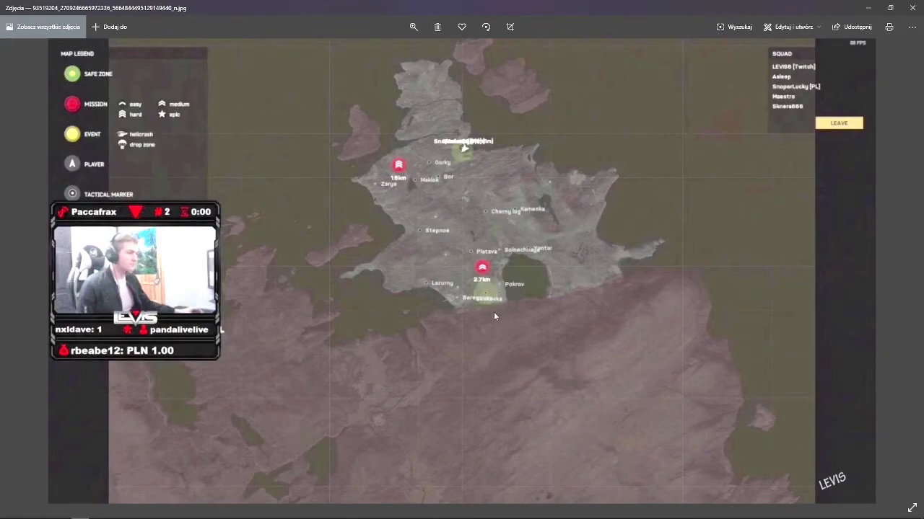
pyautogui.moveTo(459, 310)
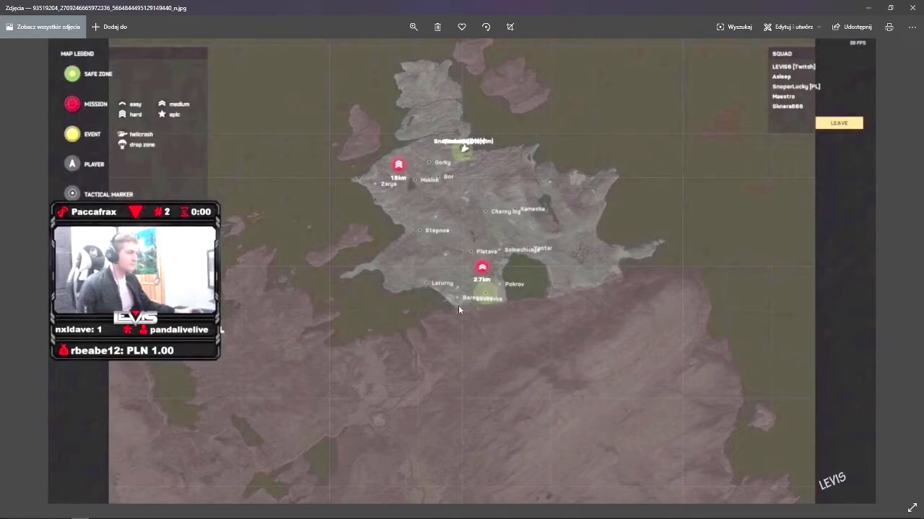
pyautogui.moveTo(482, 269)
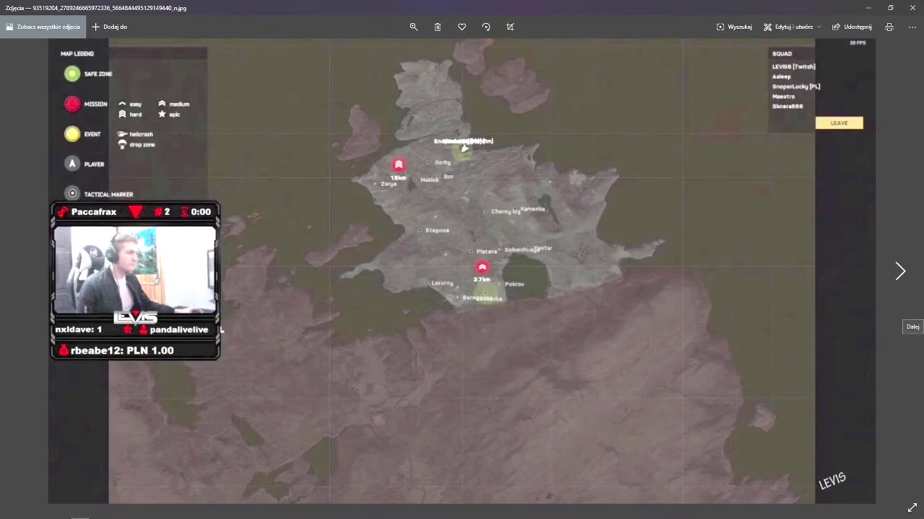
pyautogui.click(730, 215)
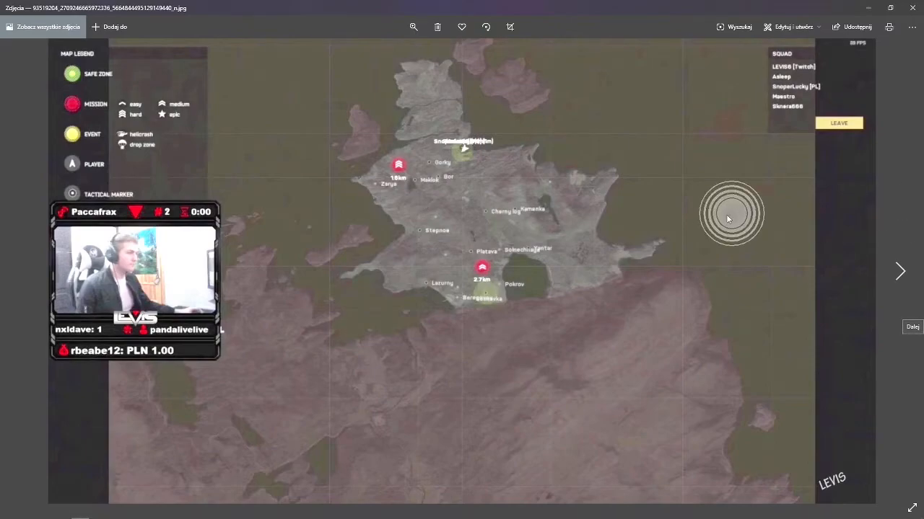
pyautogui.moveTo(217, 189)
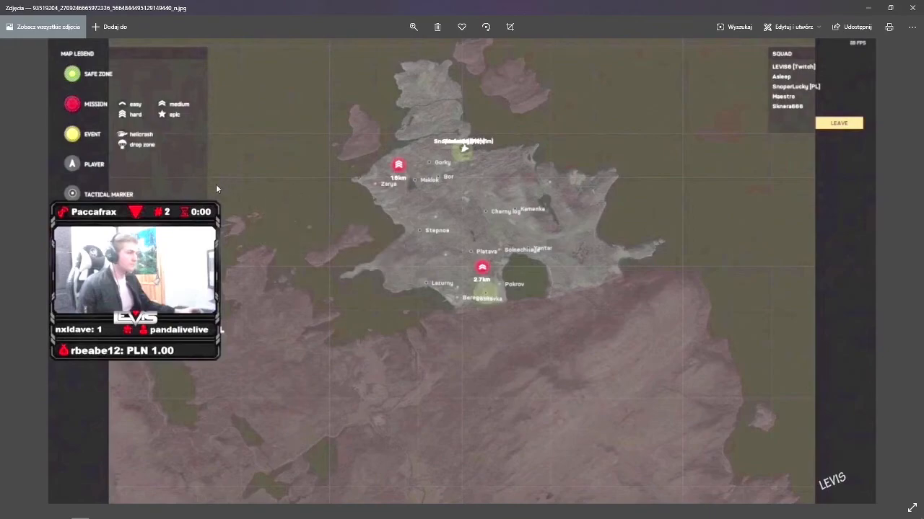
pyautogui.moveTo(121, 111)
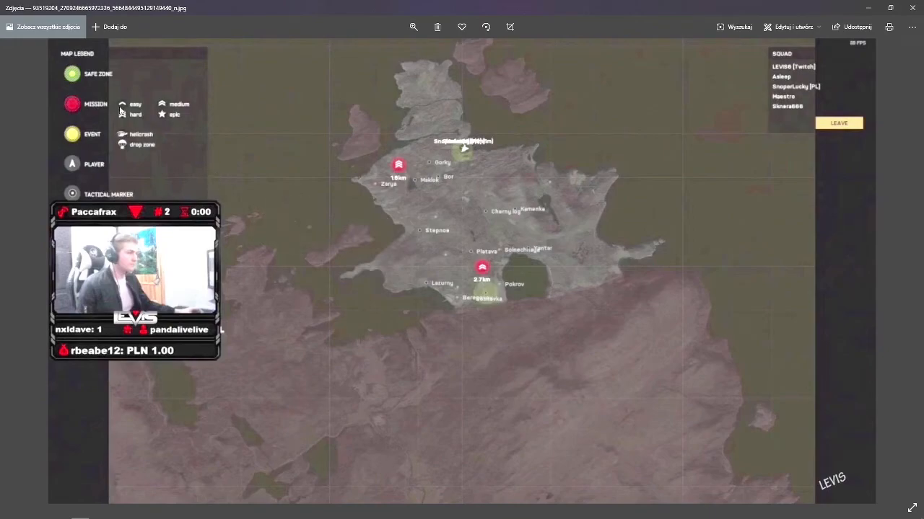
pyautogui.moveTo(163, 120)
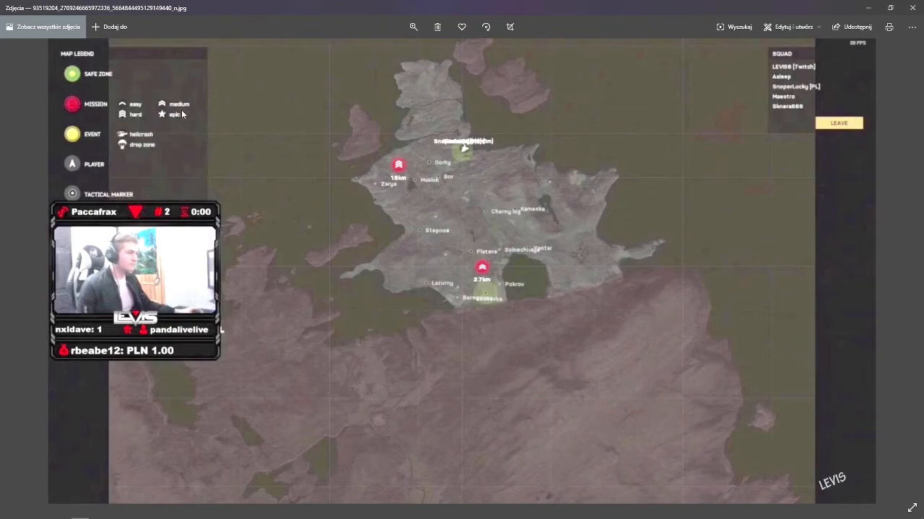
pyautogui.moveTo(395, 187)
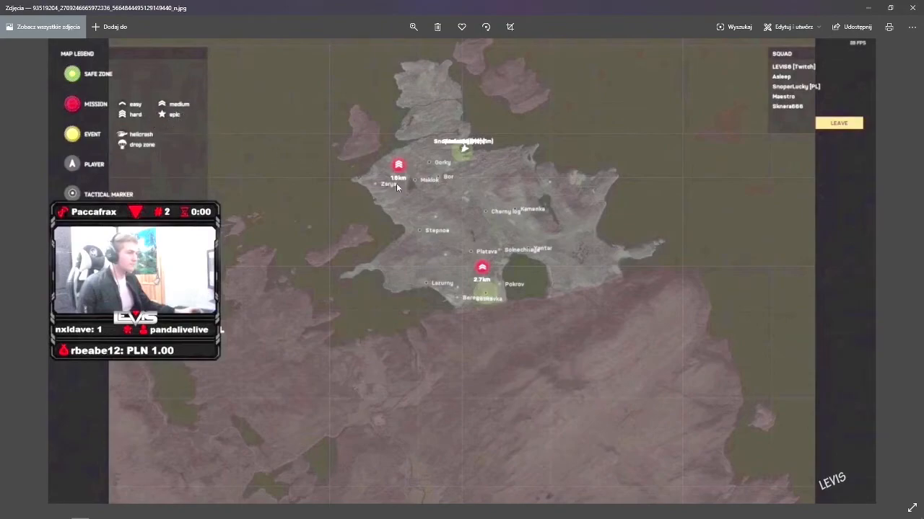
pyautogui.moveTo(451, 208)
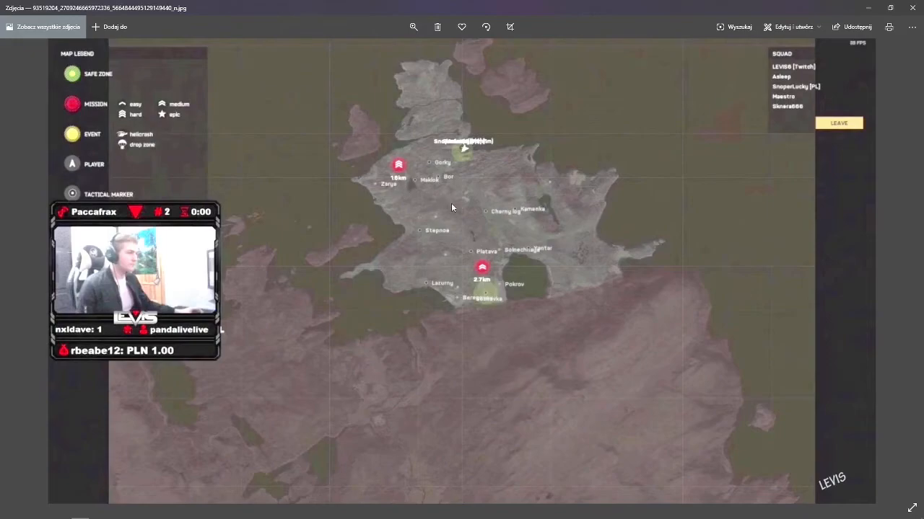
pyautogui.moveTo(463, 208)
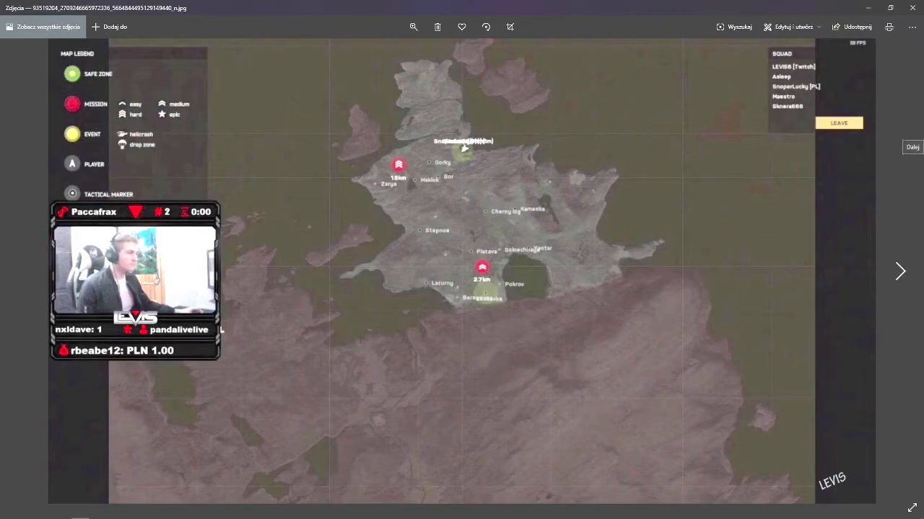
# Close the game map screenshot in Photos to return to the desktop.
pyautogui.click(862, 325)
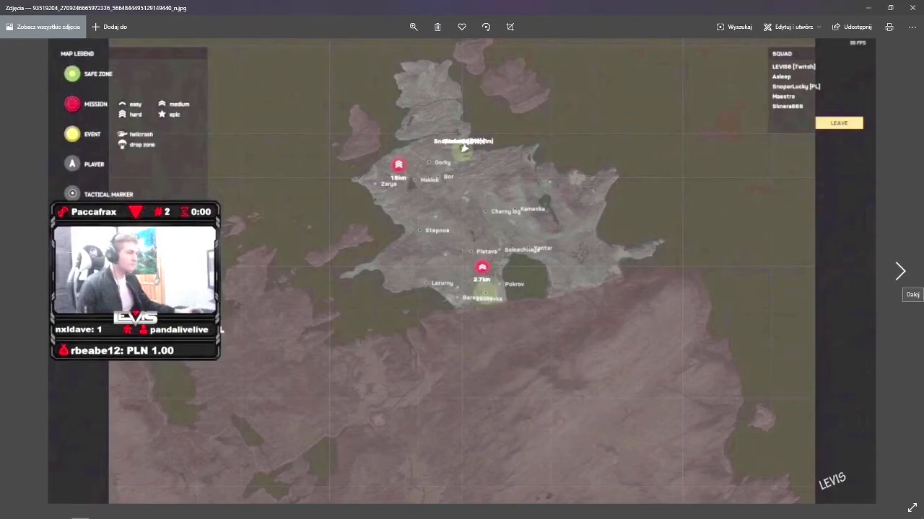
pyautogui.moveTo(669, 338)
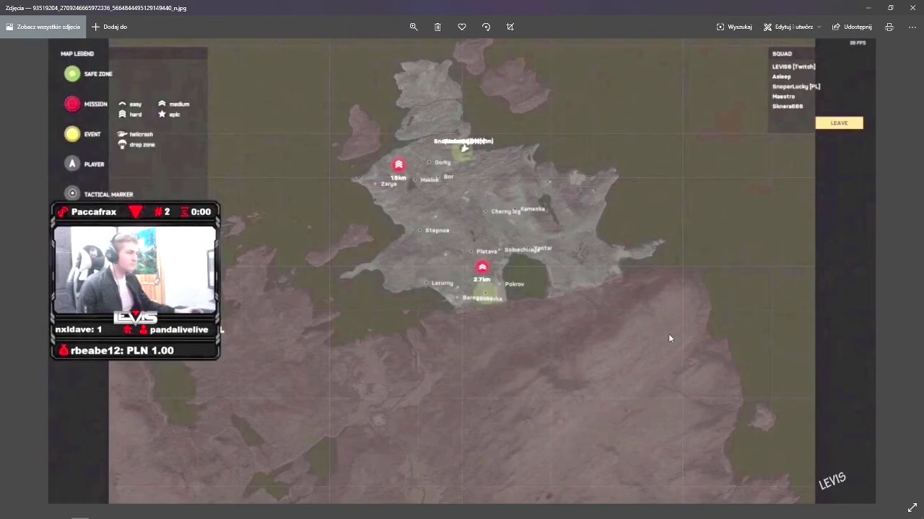
pyautogui.moveTo(323, 278)
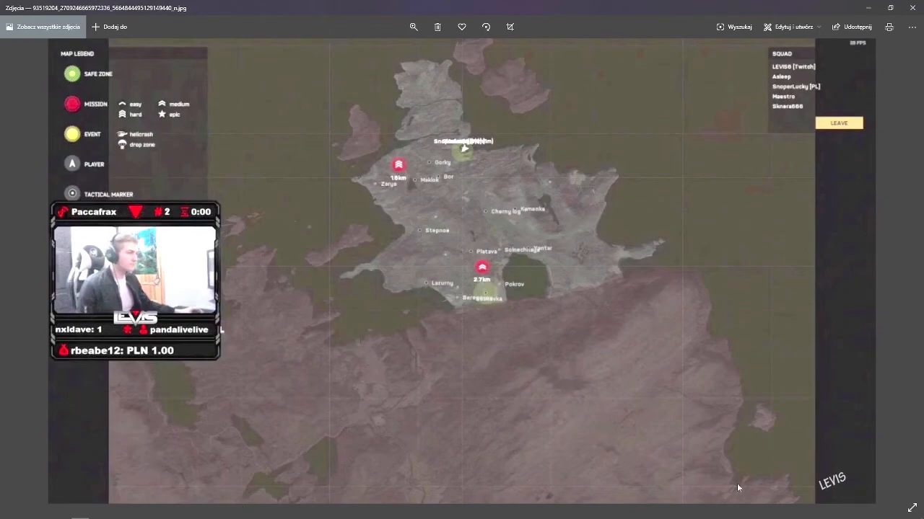
pyautogui.moveTo(562, 503)
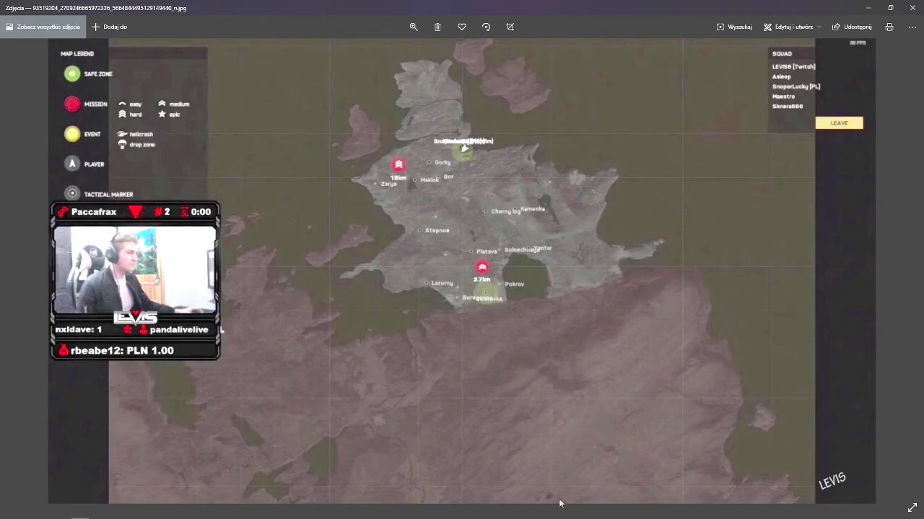
pyautogui.moveTo(494, 310)
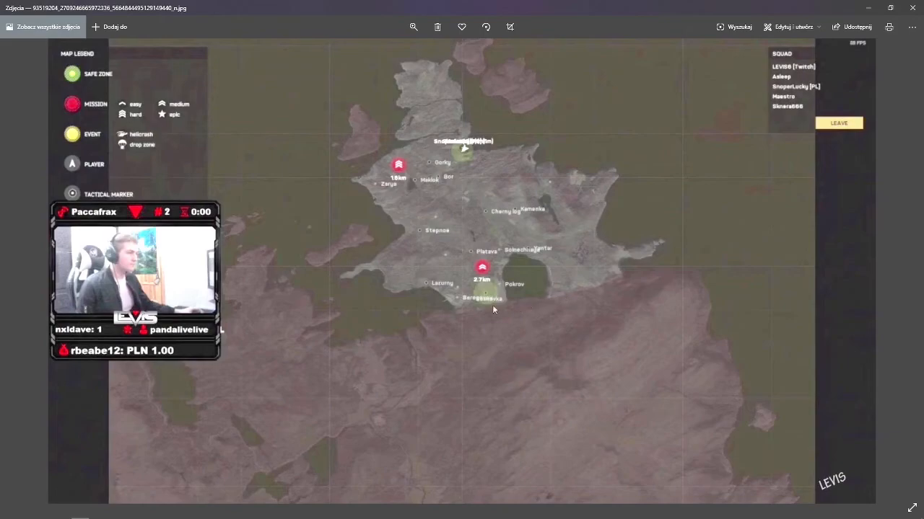
pyautogui.moveTo(619, 302)
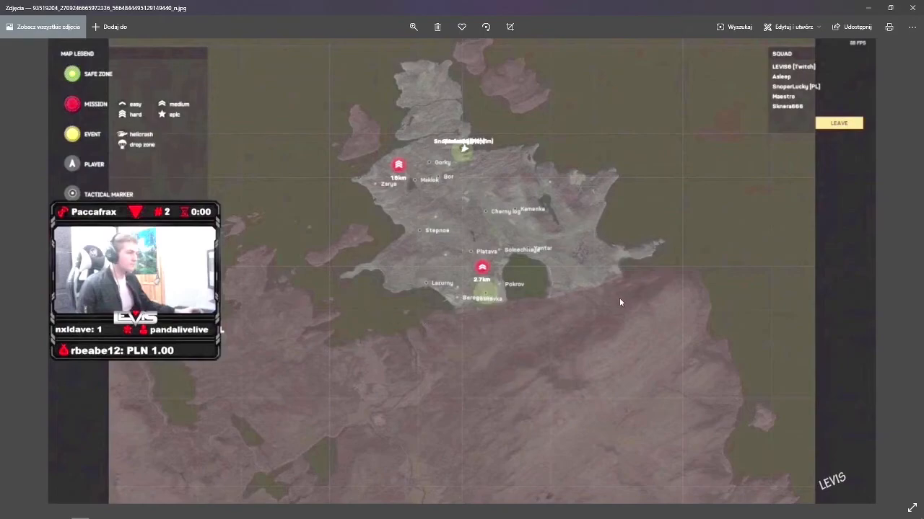
pyautogui.moveTo(579, 300)
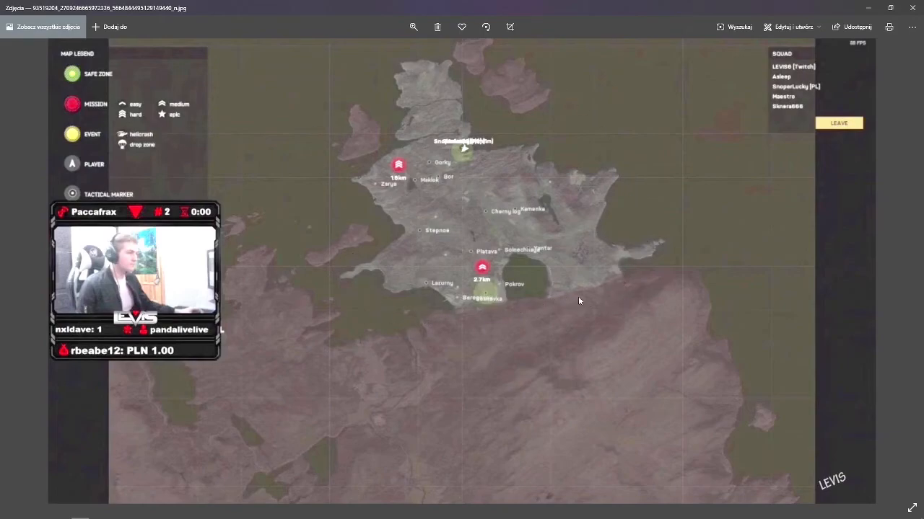
pyautogui.moveTo(391, 290)
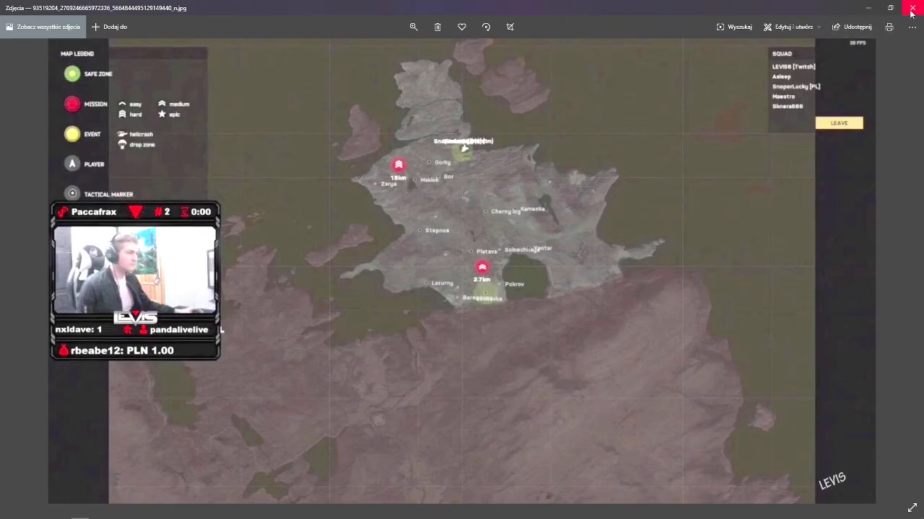
pyautogui.click(912, 7)
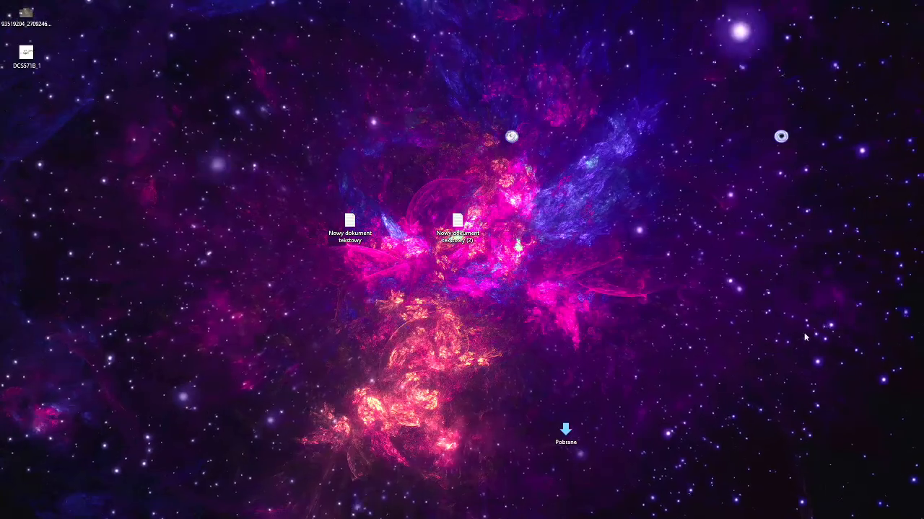